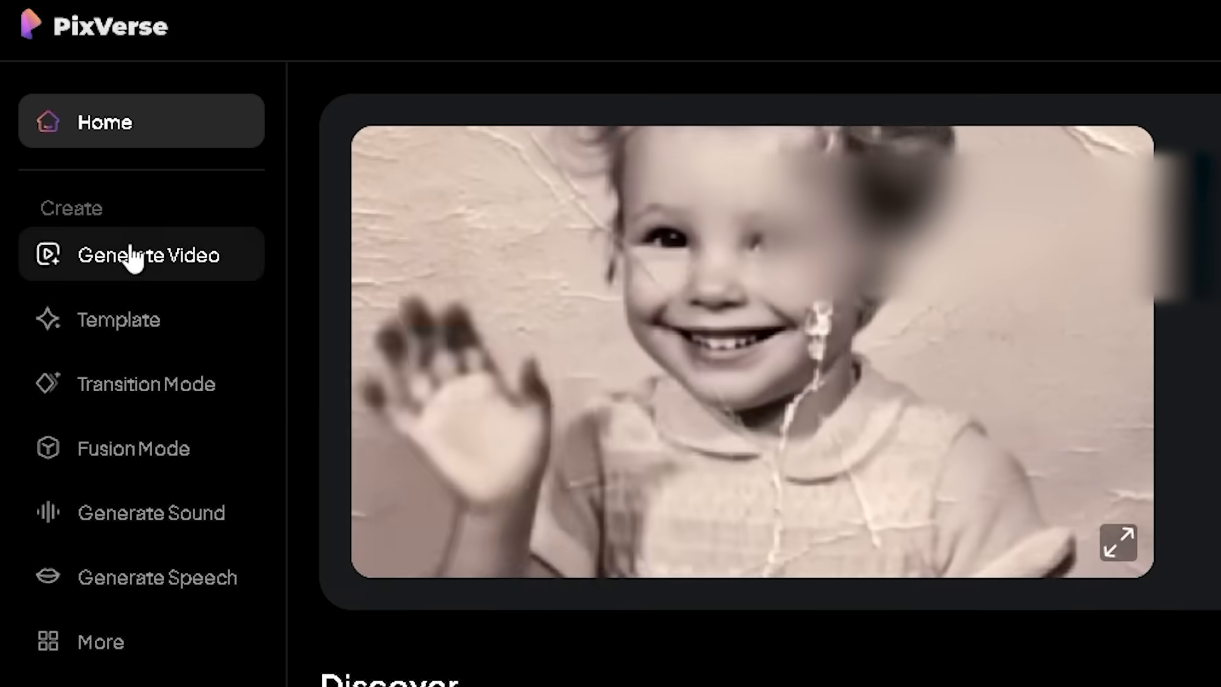
pyautogui.moveTo(117, 218)
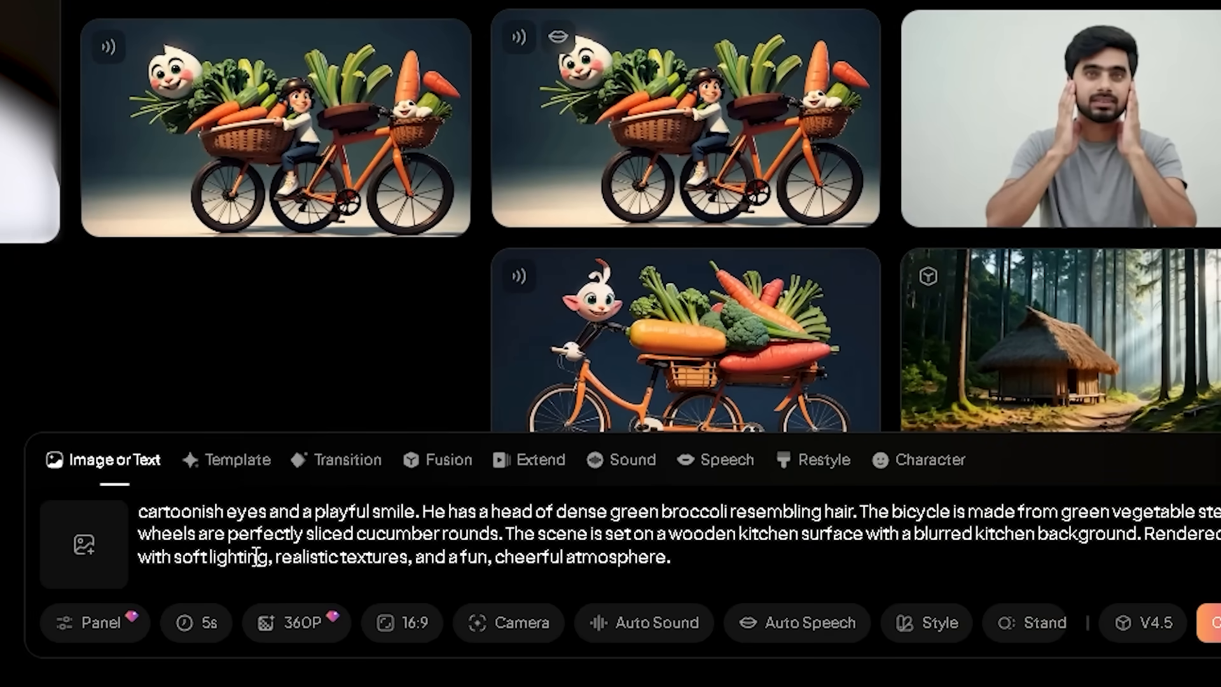
# Change the clip's output resolution from 360P to 1080P
pyautogui.click(296, 622)
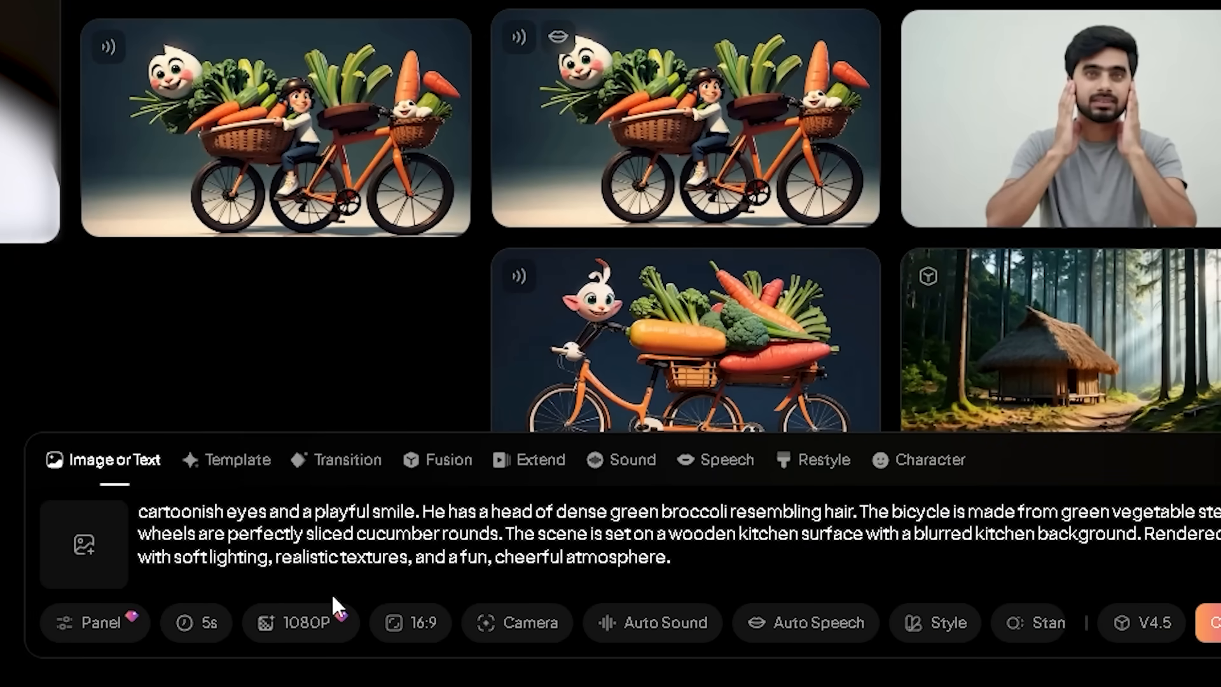
pyautogui.click(410, 622)
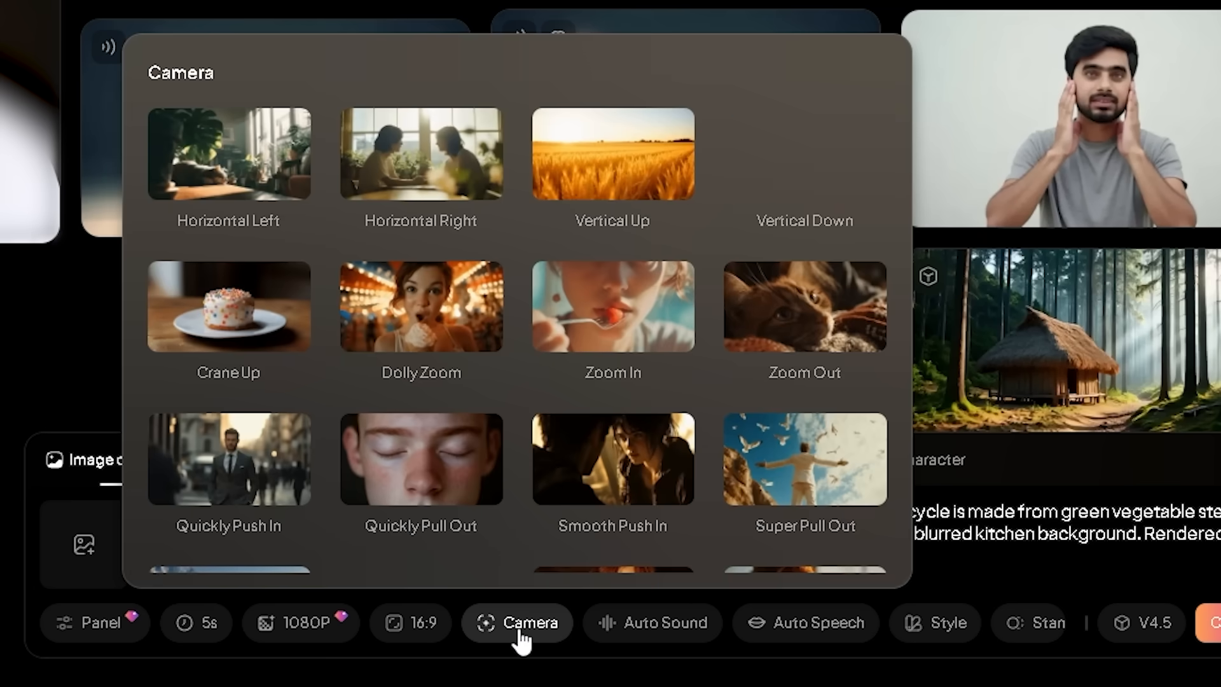
# Browse the camera motion presets for the clip
pyautogui.click(516, 621)
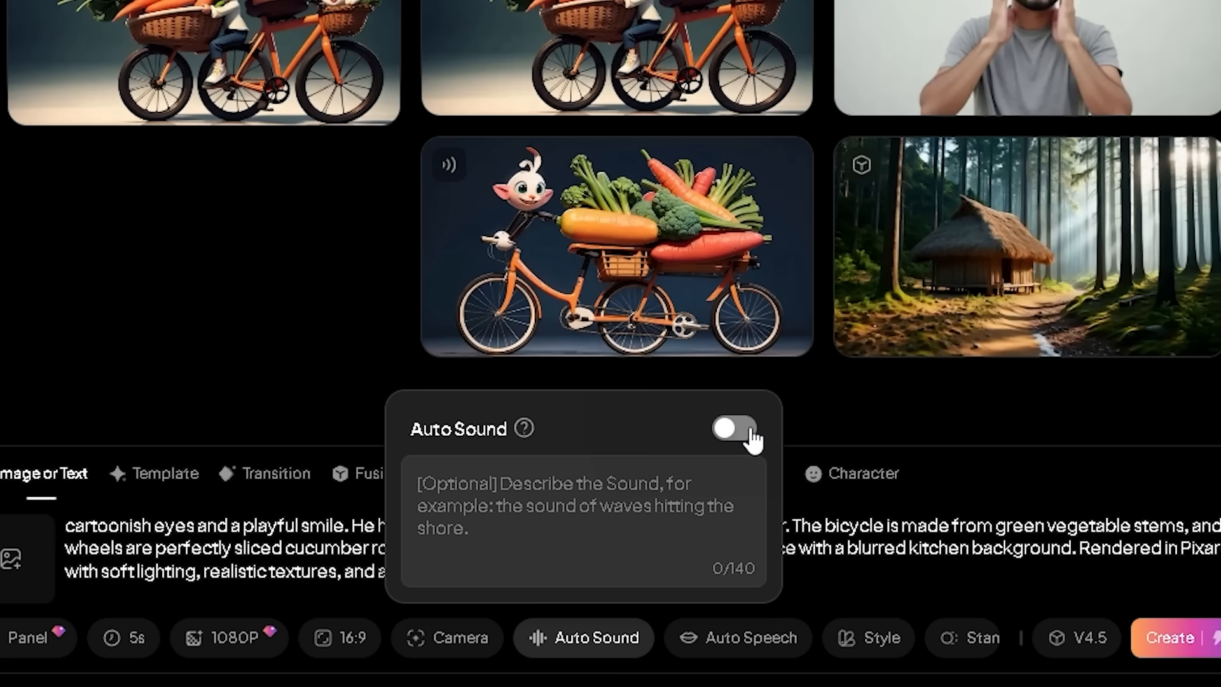
# Turn on Auto Sound, review the Auto Speech voices, and apply the Anime style
pyautogui.click(731, 428)
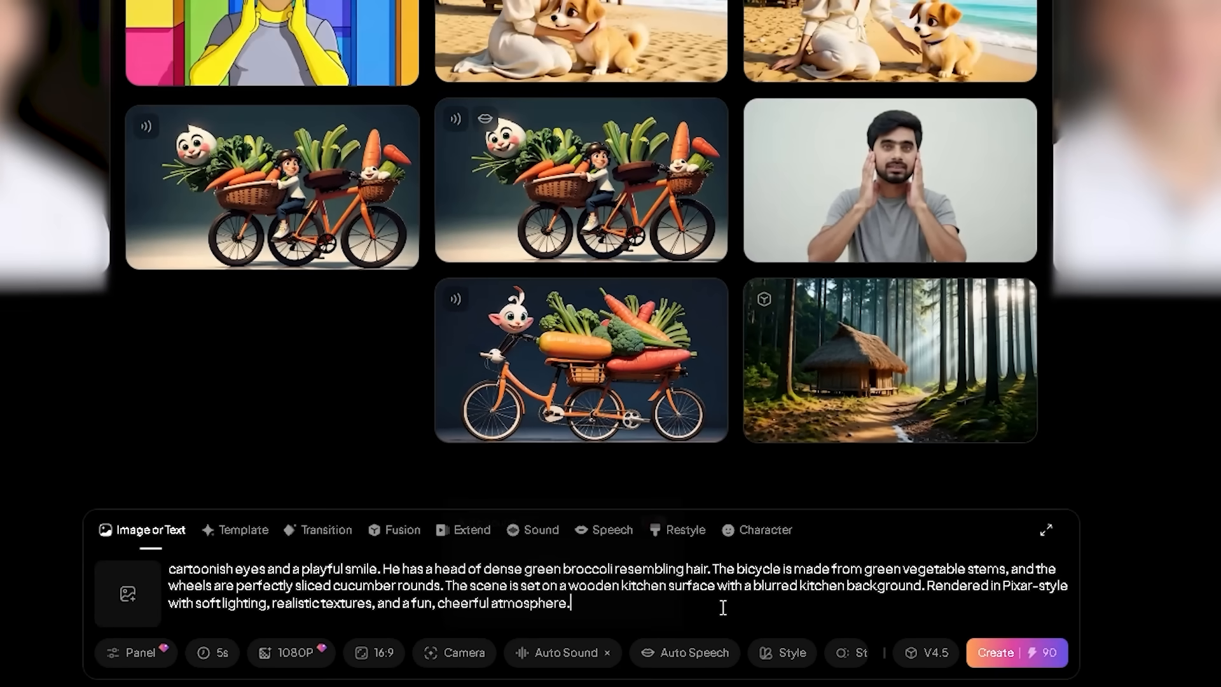
pyautogui.click(683, 652)
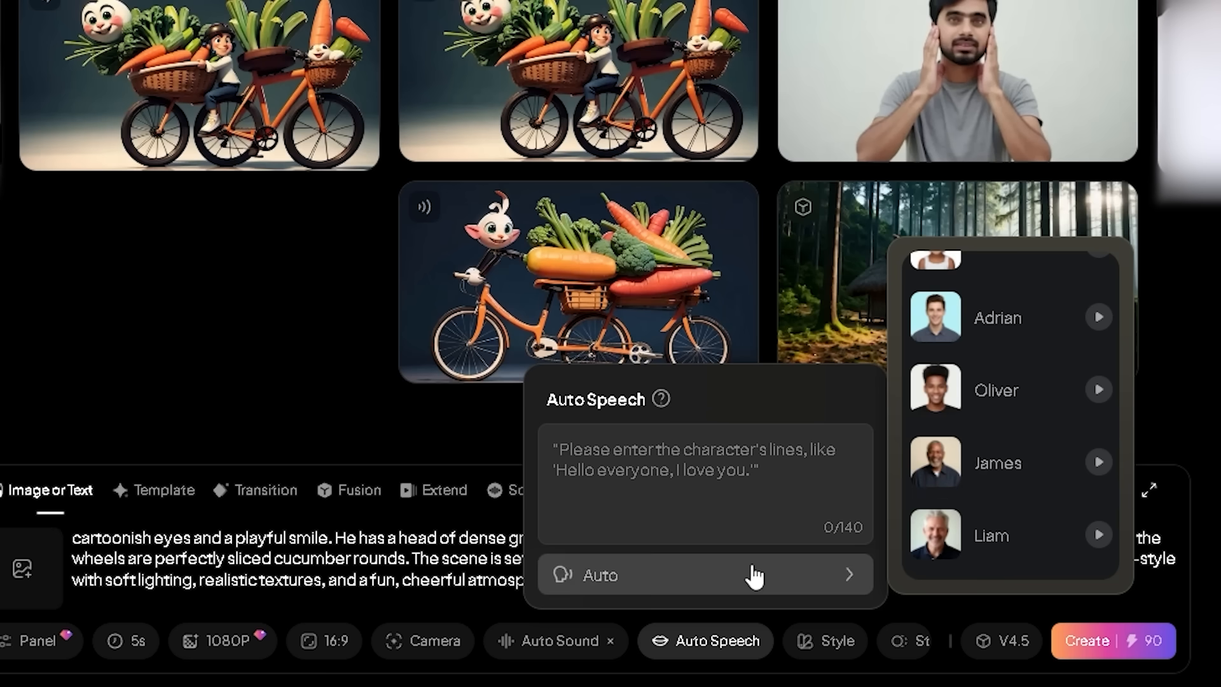
pyautogui.click(703, 641)
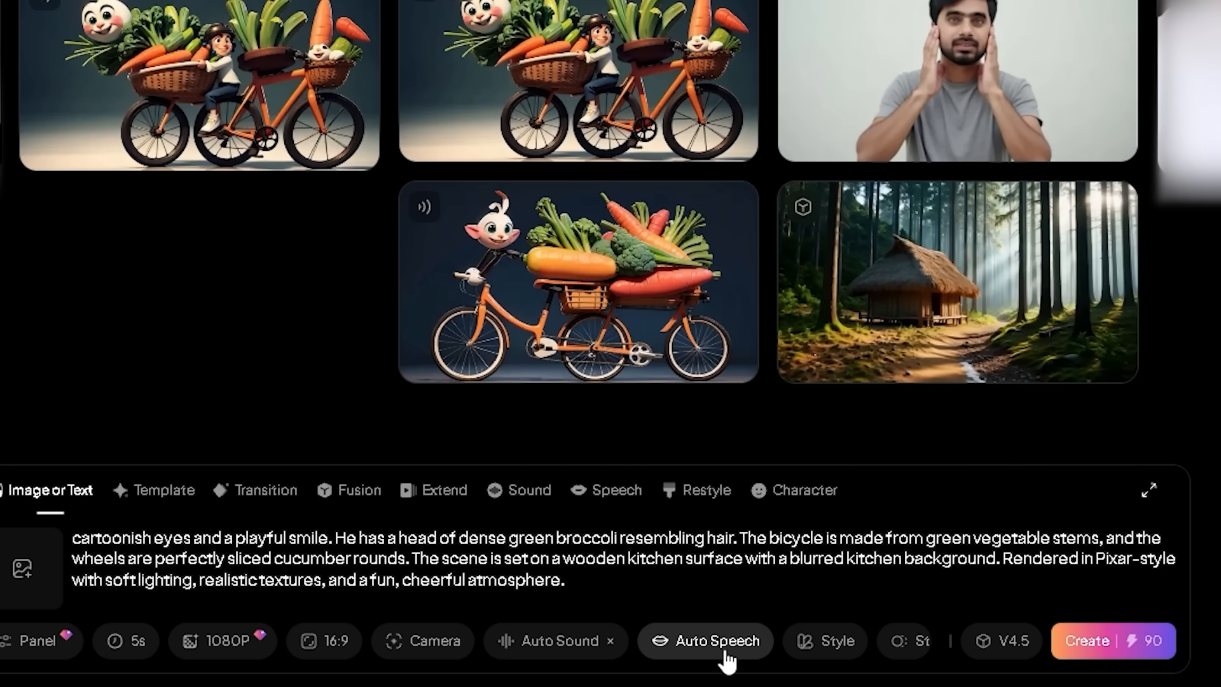
pyautogui.click(824, 640)
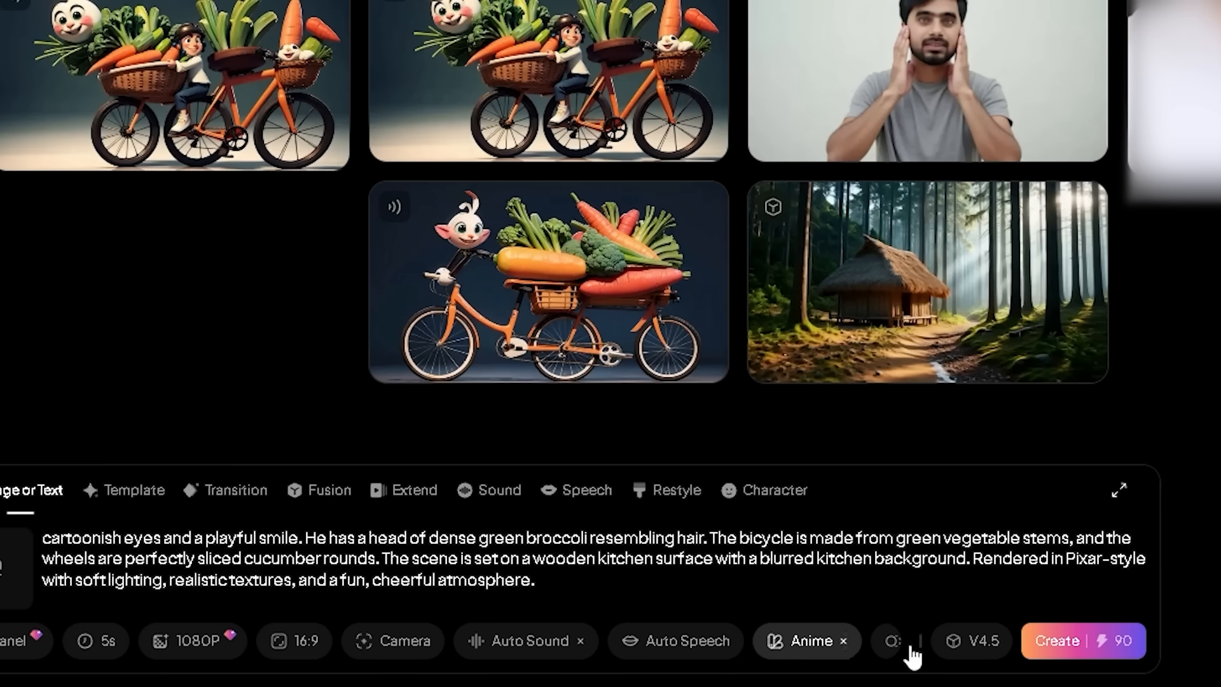
pyautogui.click(971, 640)
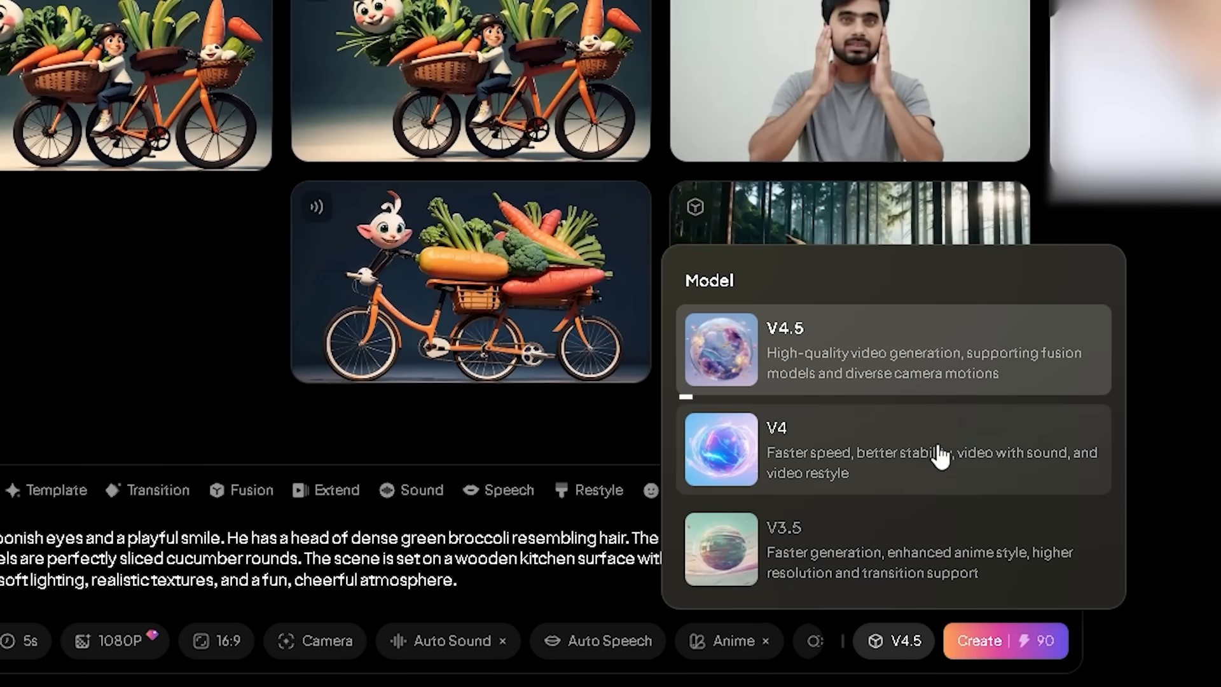
pyautogui.moveTo(942, 358)
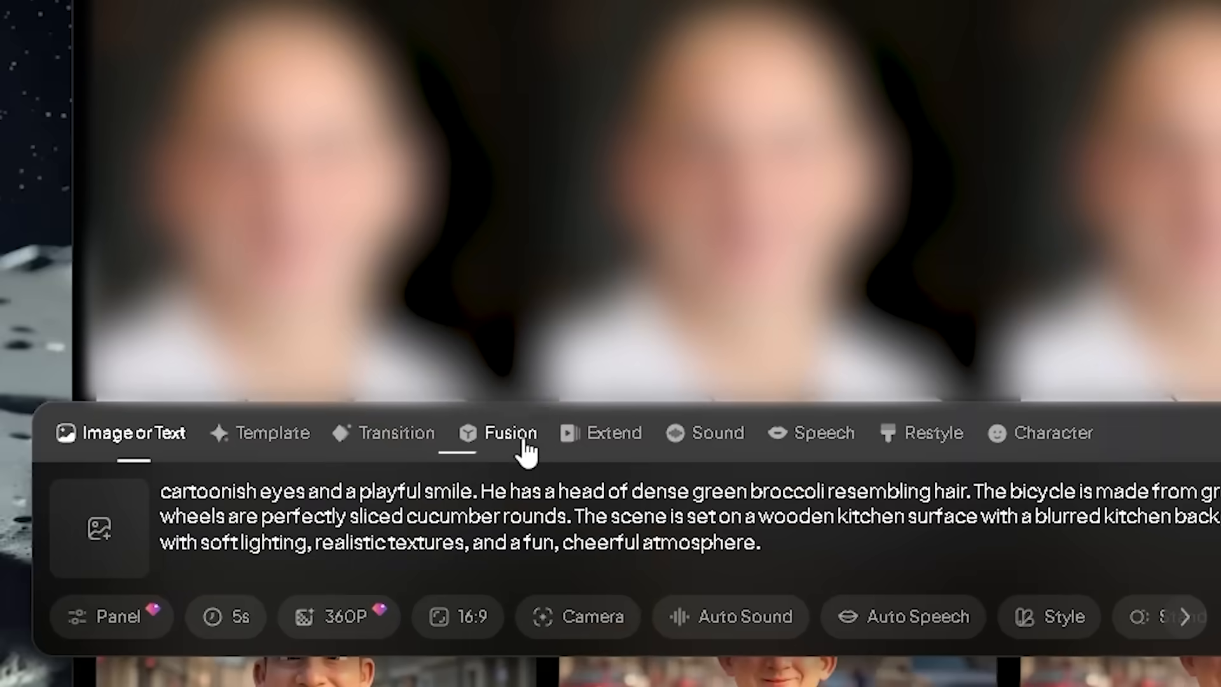
pyautogui.click(510, 433)
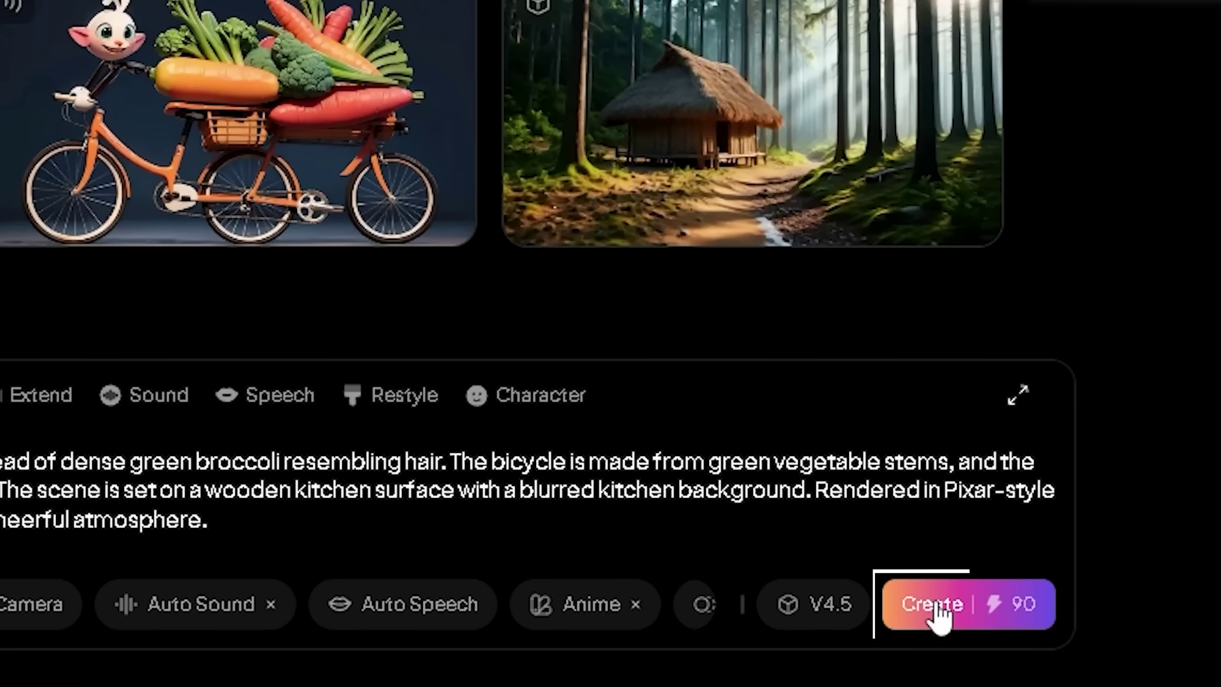
# Generate the video from the prompt with Create
pyautogui.click(930, 604)
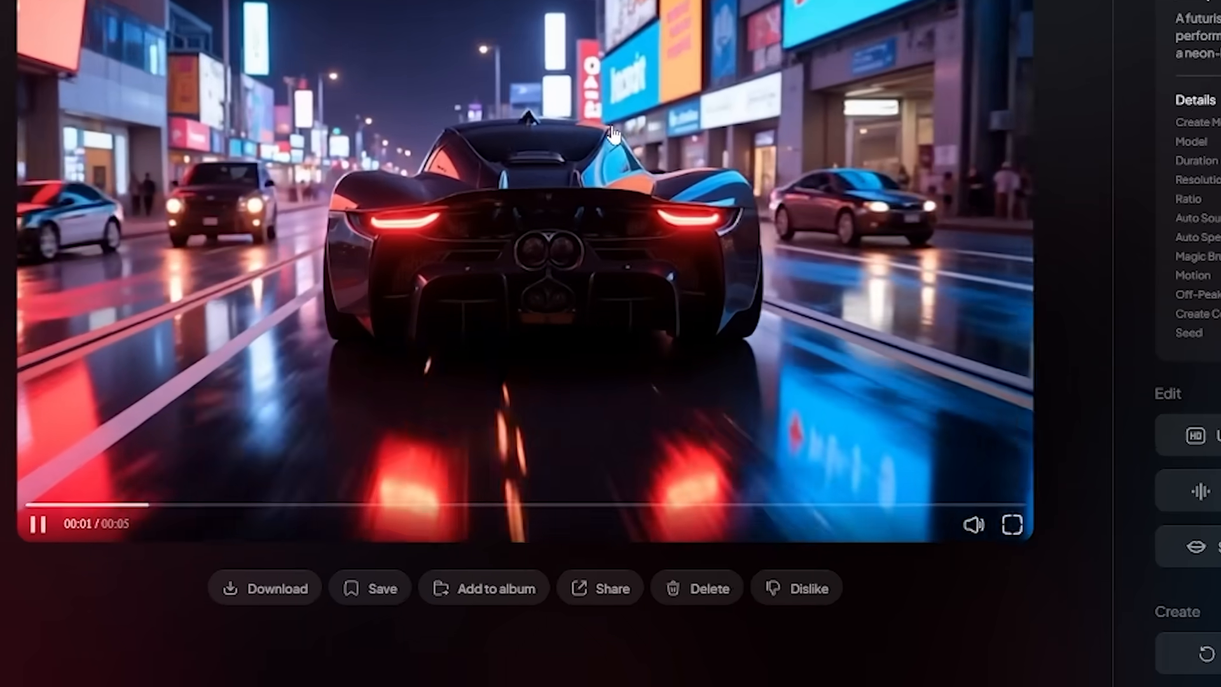
pyautogui.click(264, 587)
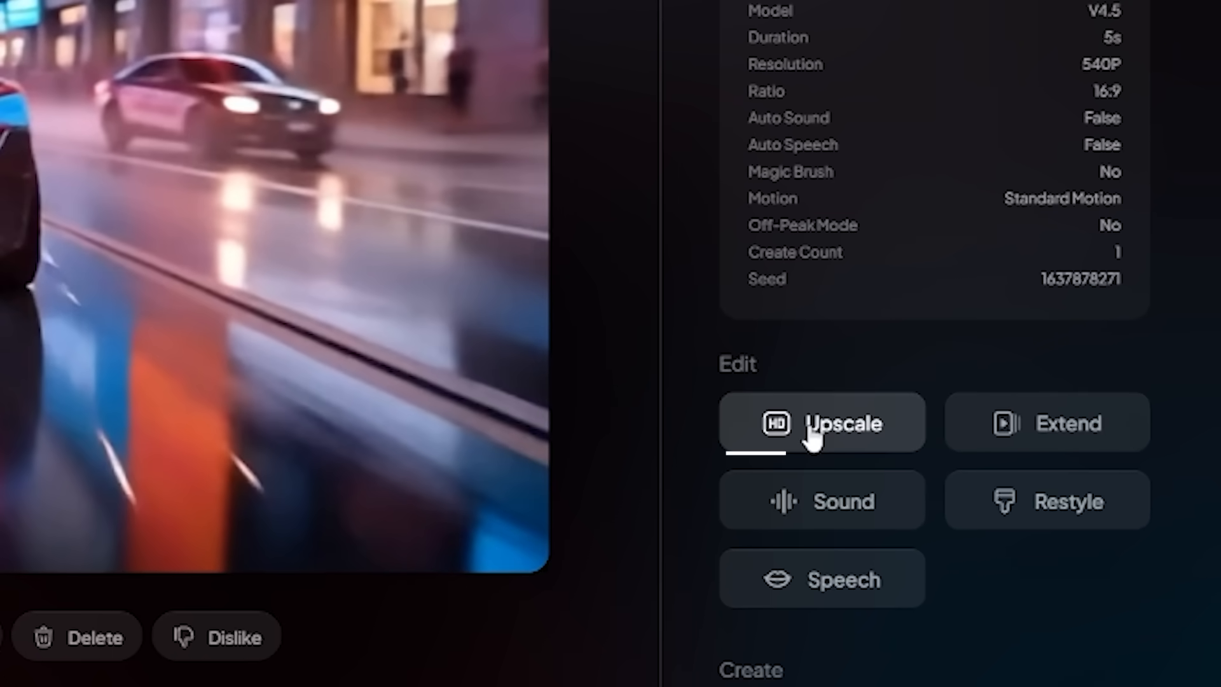
# Add speech to the car clip using the Speech edit option
pyautogui.scroll(-3)
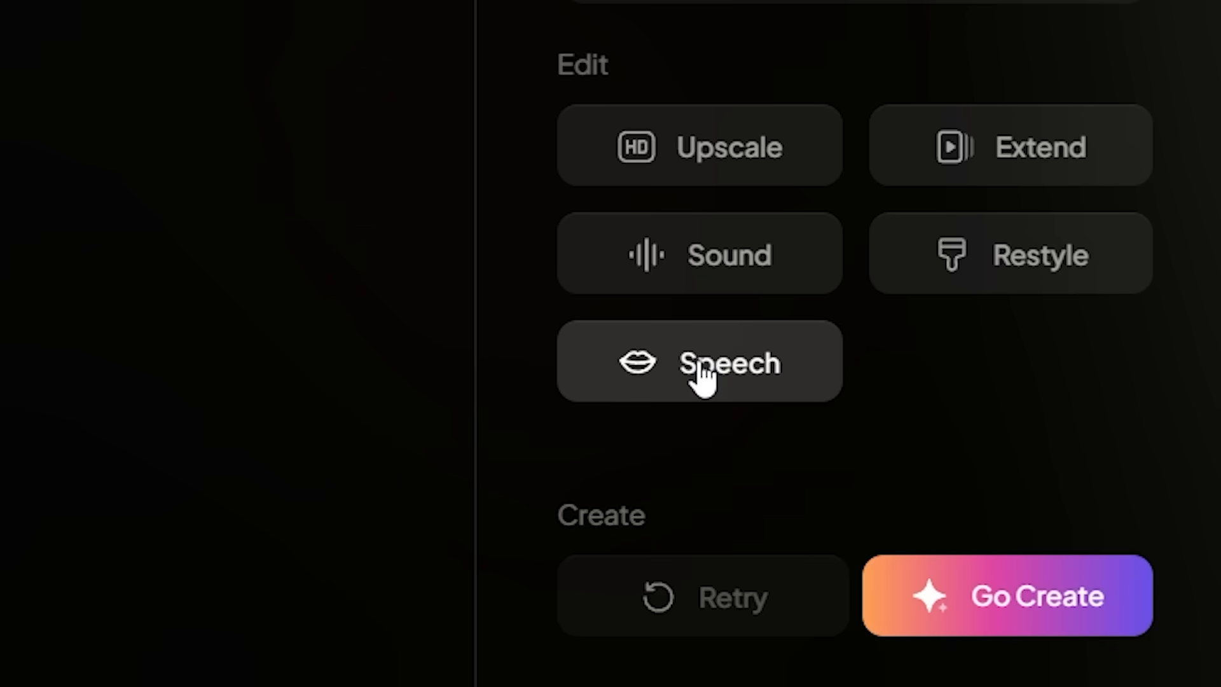
pyautogui.click(697, 361)
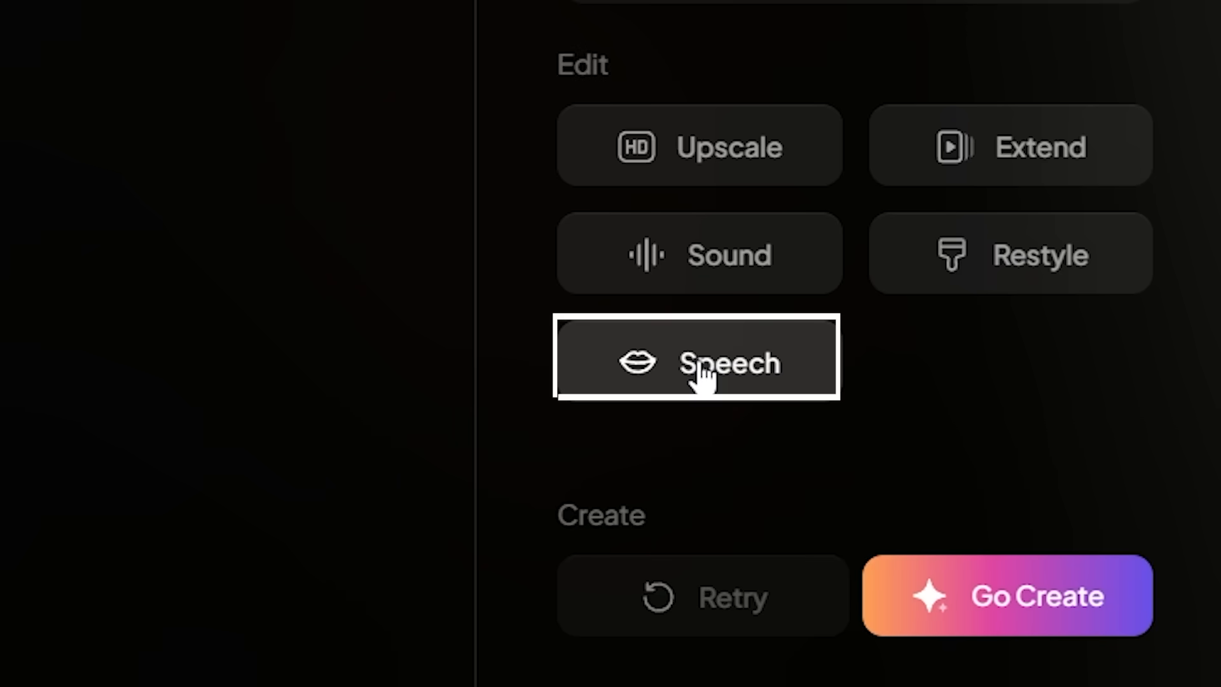
pyautogui.click(697, 361)
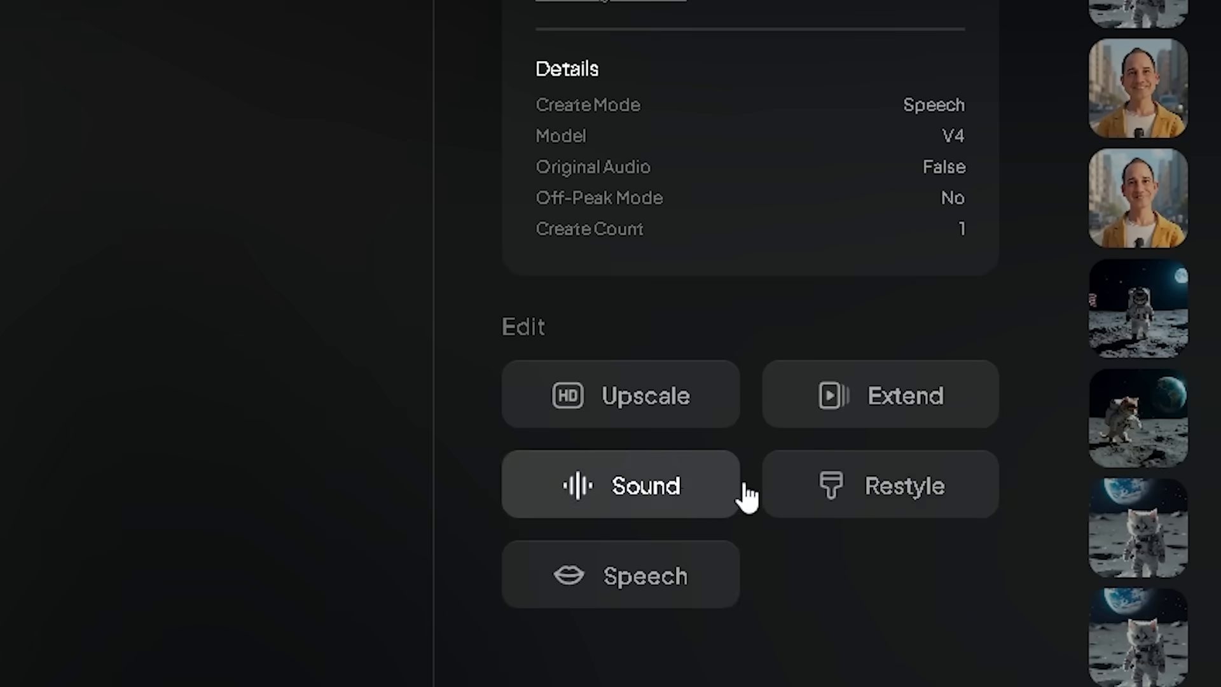
# Restyle the astronaut kitten clip with the Simpson style
pyautogui.click(881, 484)
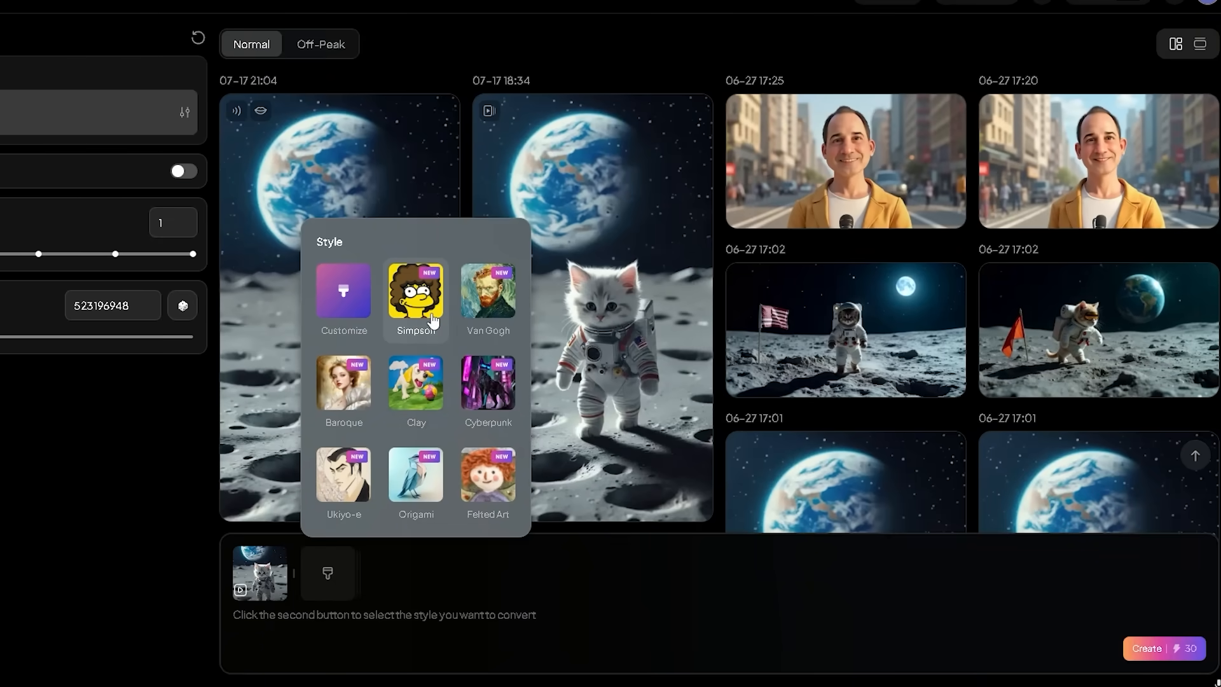
pyautogui.click(416, 295)
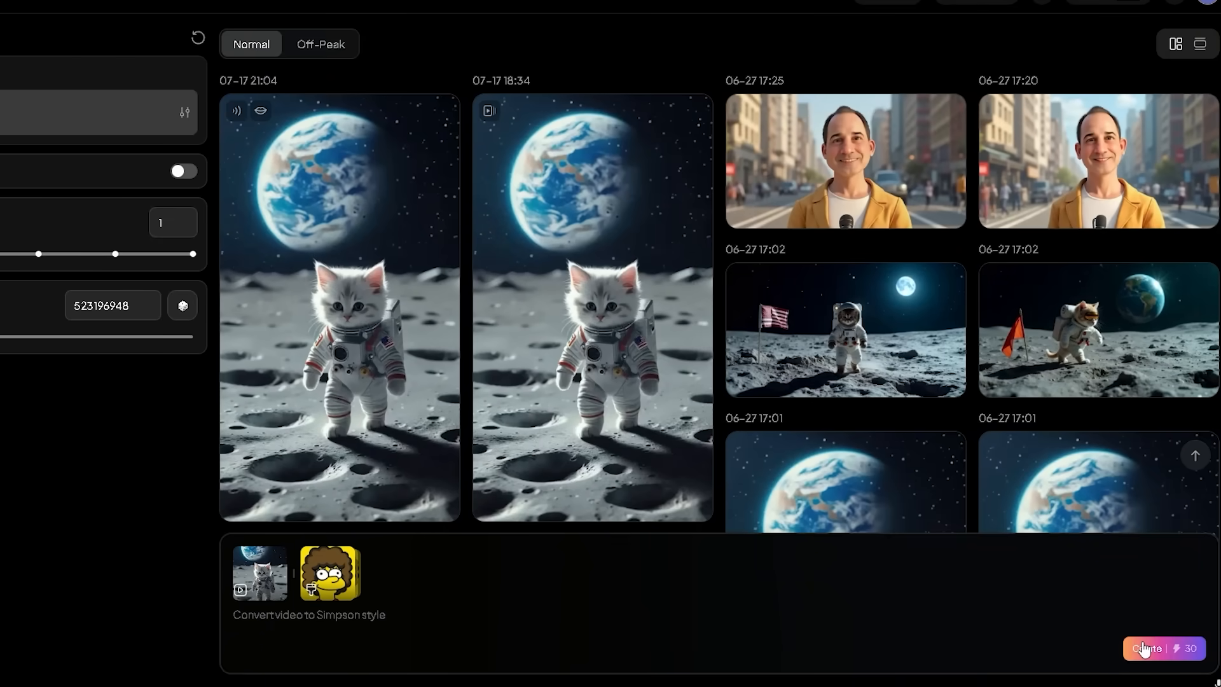